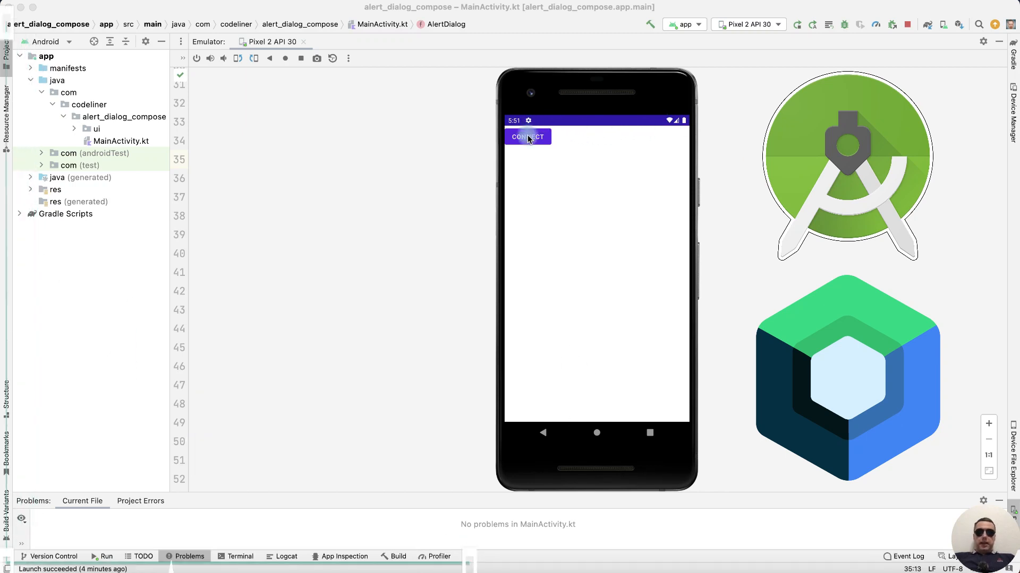
- Open the File menu while the CONNECT app runs in the emulator
{"action": "left_click", "coordinate": [527, 137]}
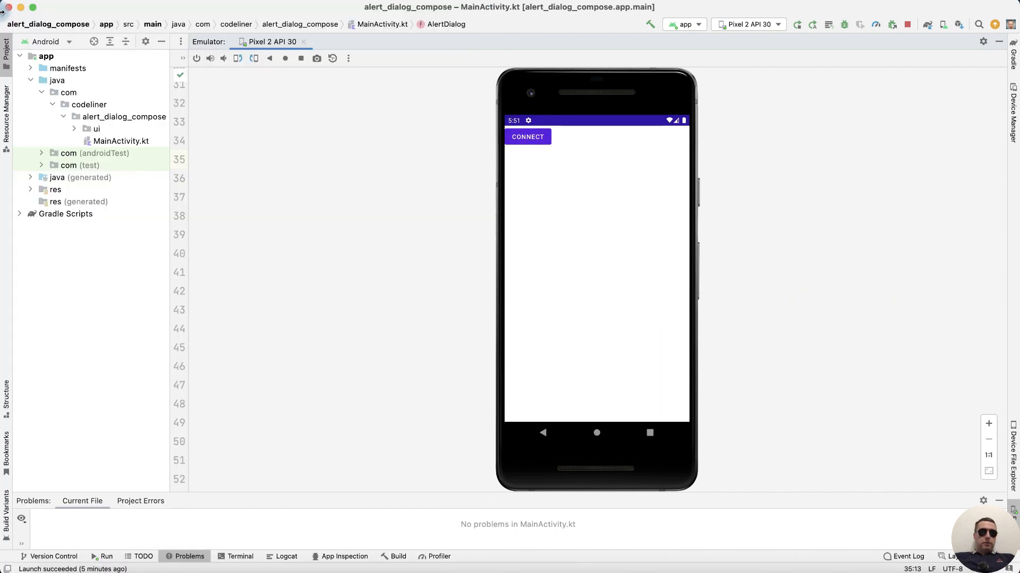
{"action": "left_click", "coordinate": [20, 7]}
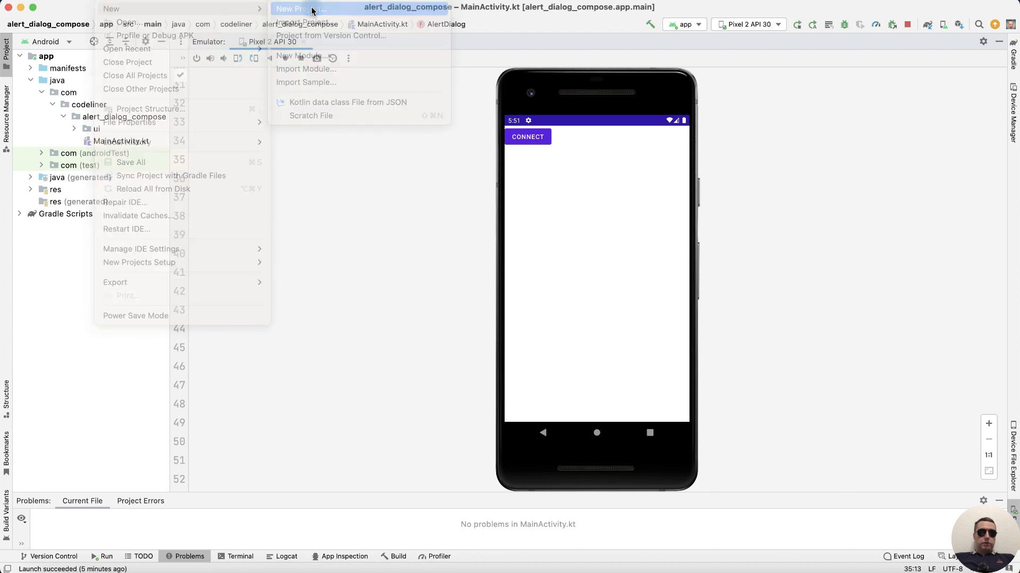
- Create a new Empty Compose Activity project named 'Alert Dialog'
{"action": "left_click", "coordinate": [296, 9]}
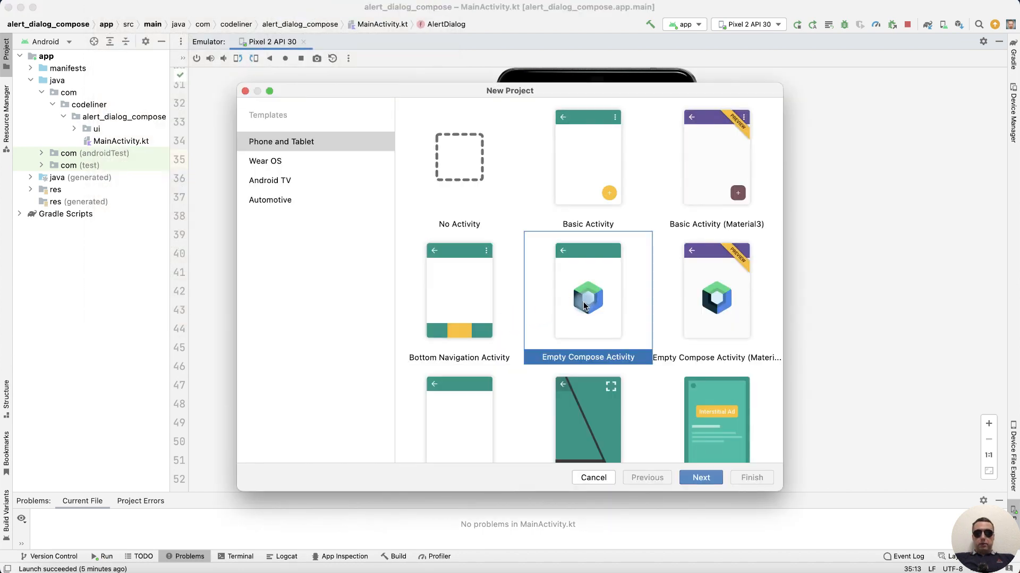
{"action": "left_click", "coordinate": [701, 477]}
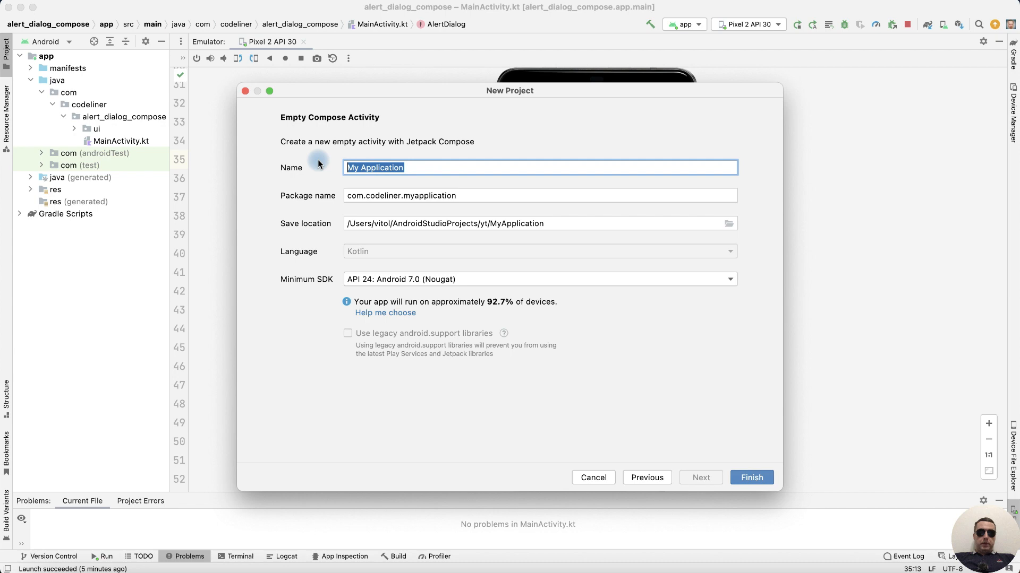
{"action": "type", "text": "Alert"}
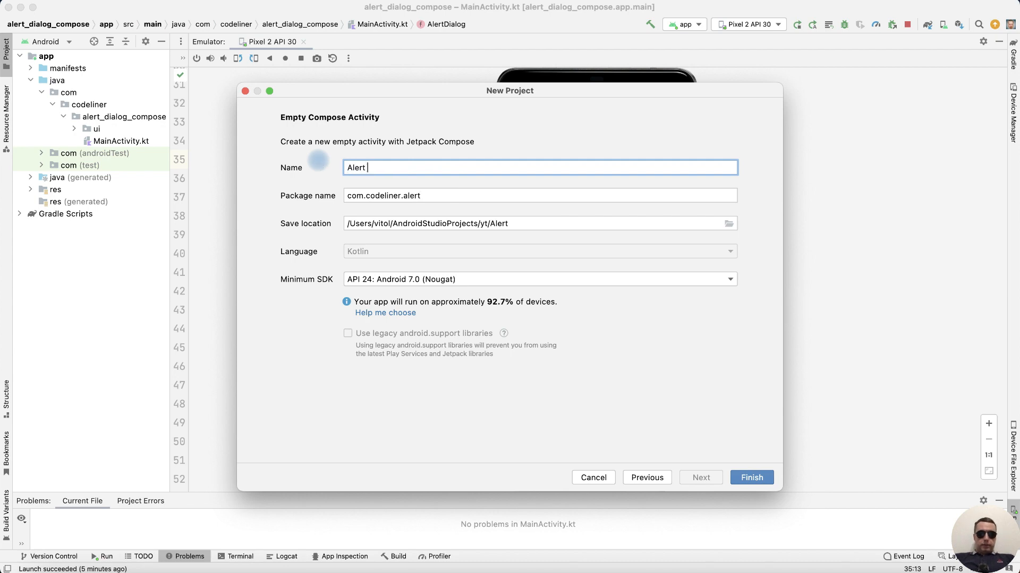
{"action": "left_click", "coordinate": [751, 477]}
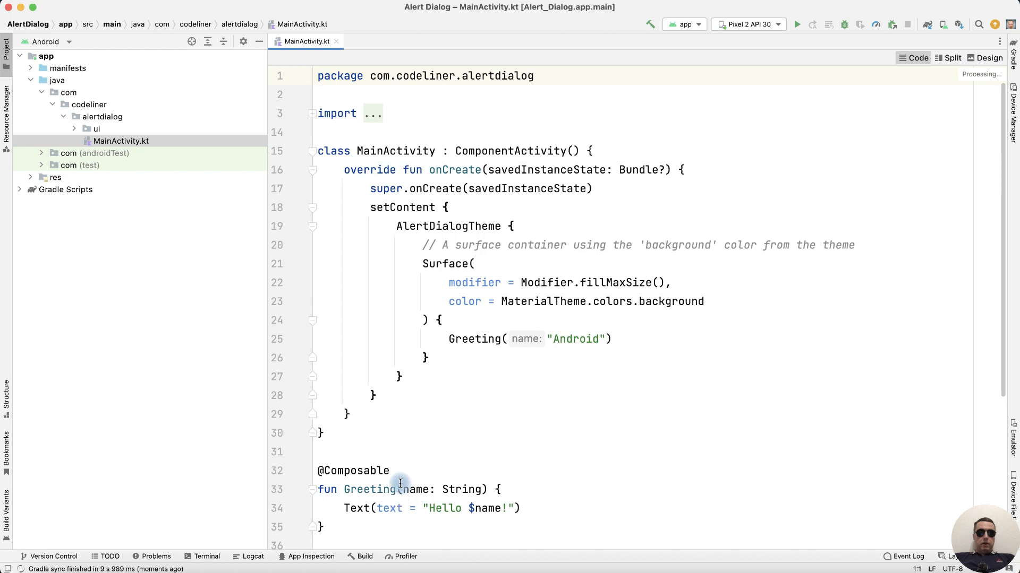
- Refactor-rename the Greeting composable to AlertDialog and remove its Text call
{"action": "left_click", "coordinate": [478, 339]}
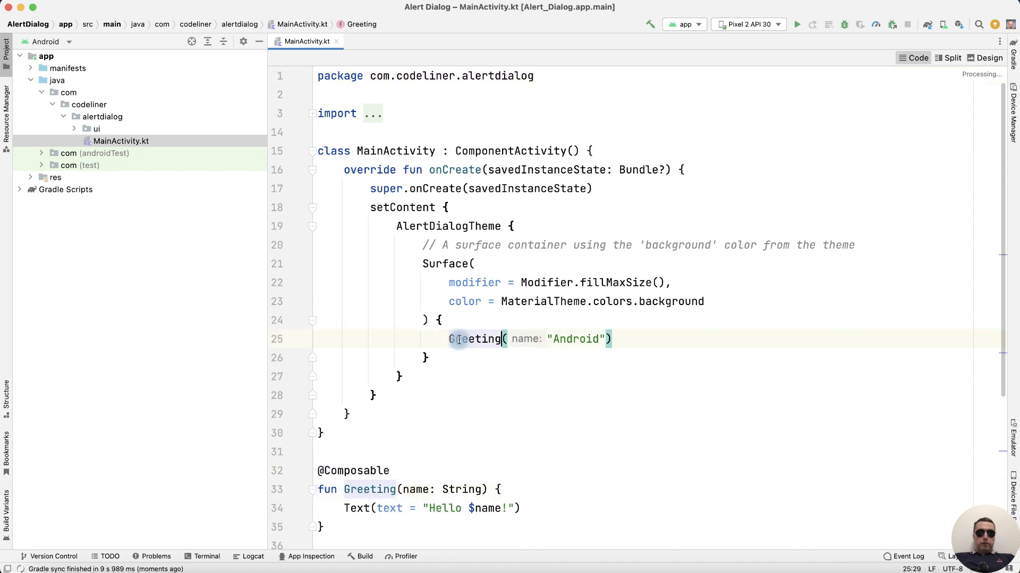
{"action": "double_click", "coordinate": [475, 338]}
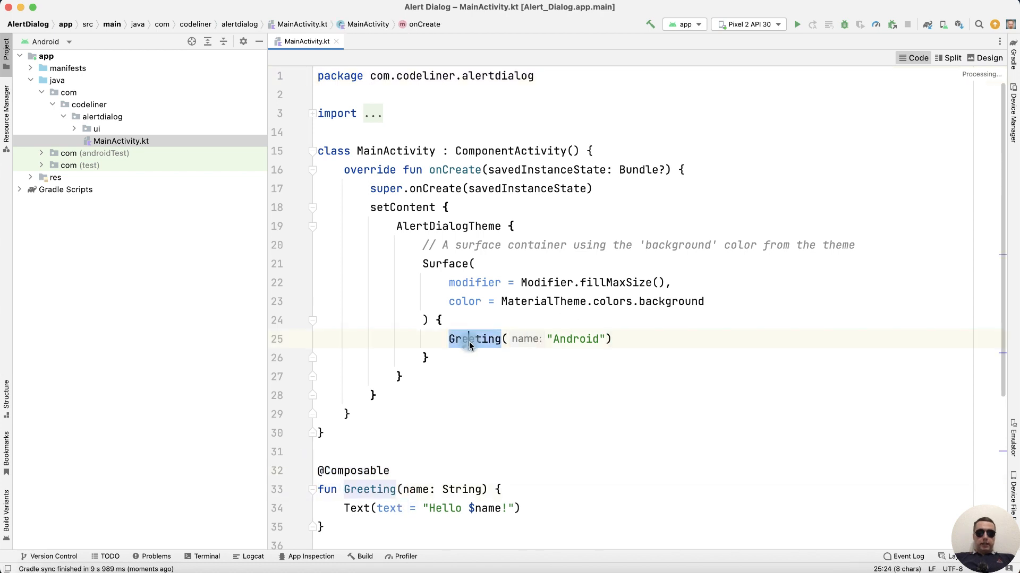
{"action": "right_click", "coordinate": [473, 339]}
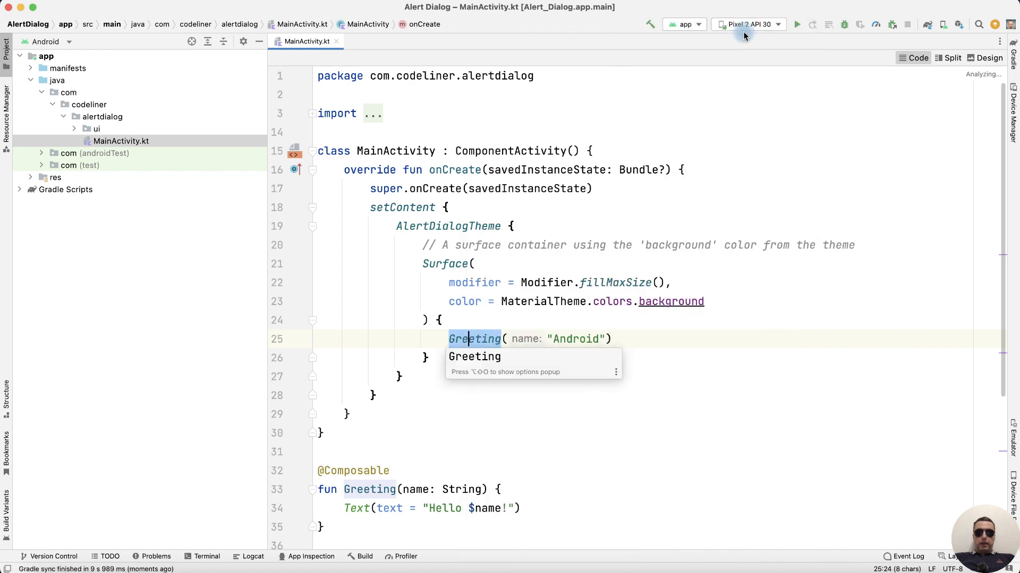
{"action": "type", "text": "AlertDialog("}
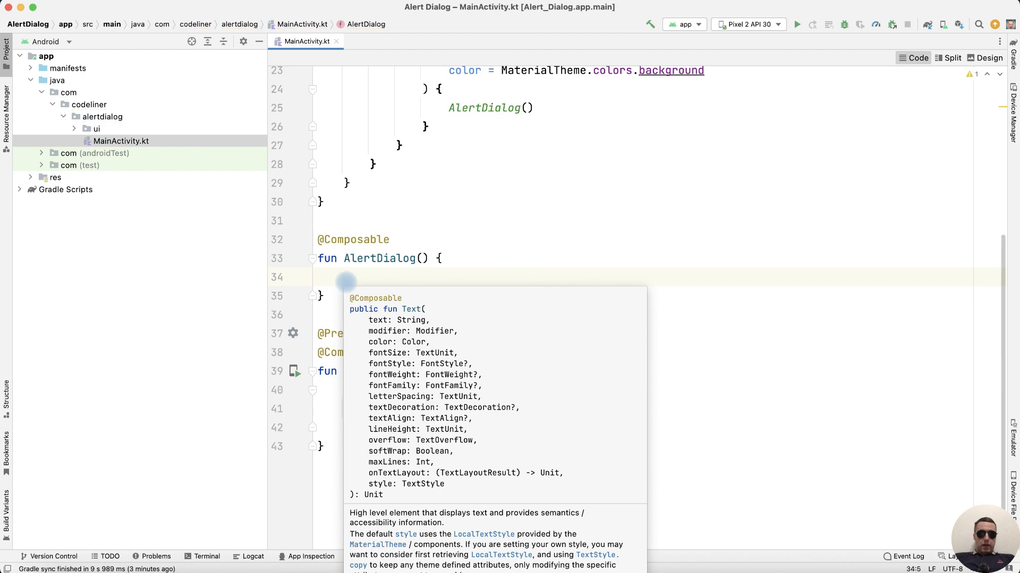
- Add a Button labelled "CONNECT" and render it in the Split-view preview
{"action": "type", "text": "Button"}
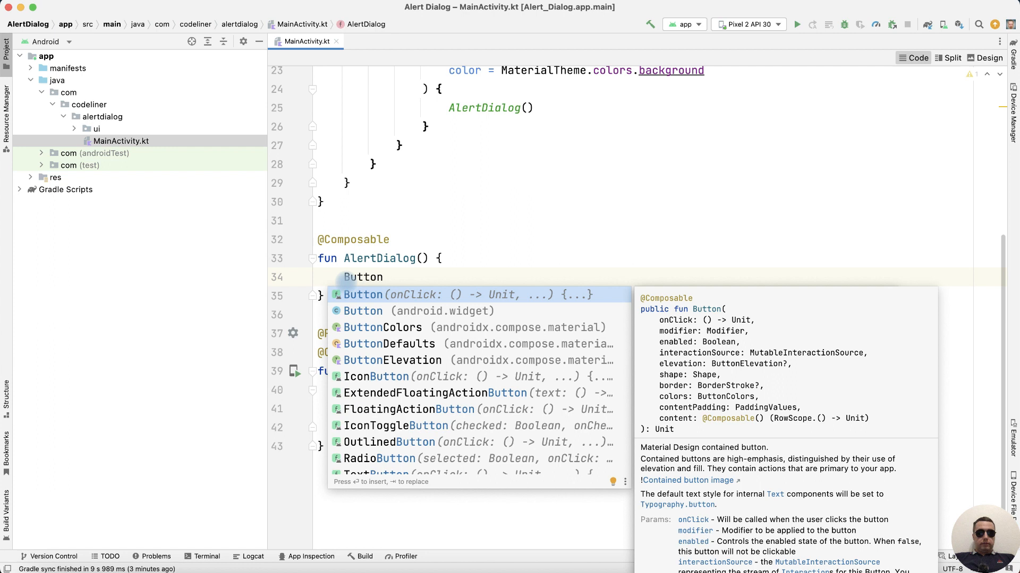
{"action": "left_click", "coordinate": [363, 294]}
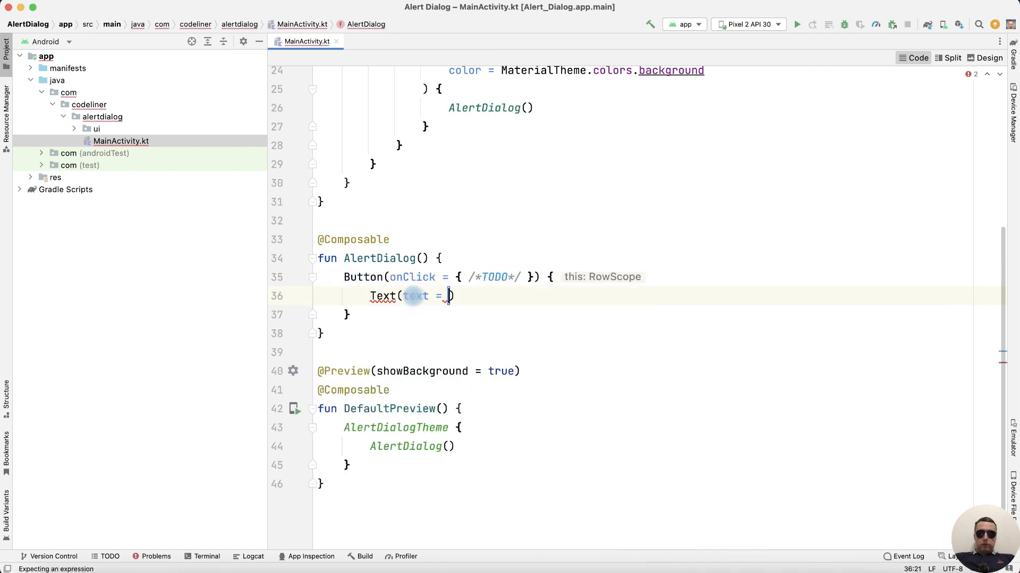
{"action": "type", "text": "\"CONNECT\""}
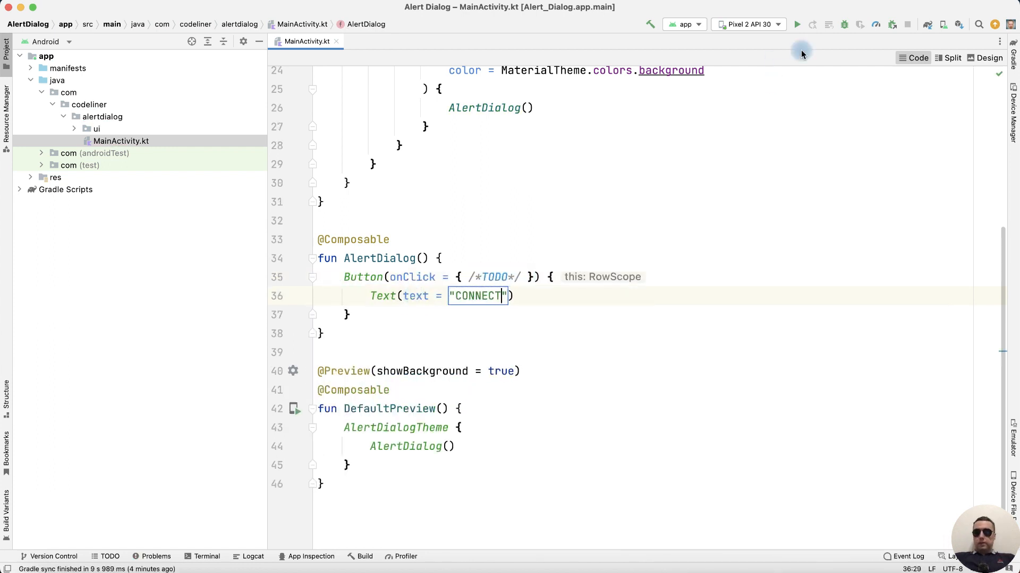
{"action": "left_click", "coordinate": [950, 57]}
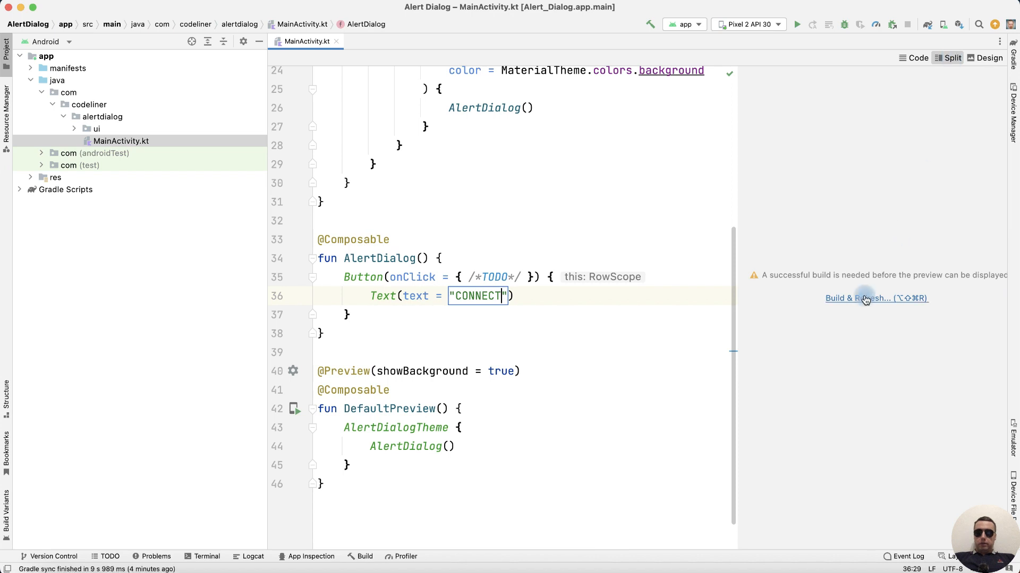
{"action": "left_click", "coordinate": [875, 298]}
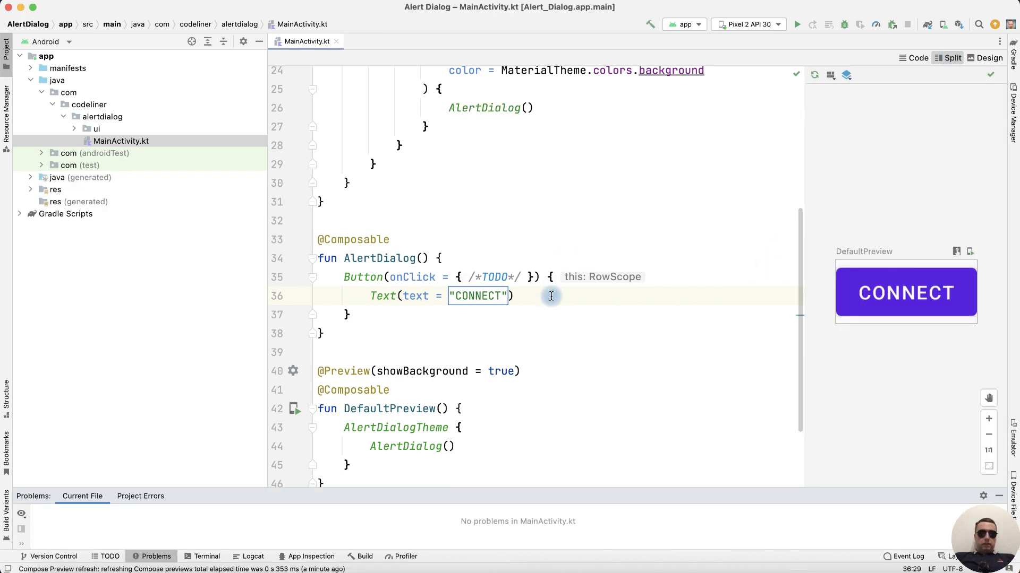
- Wrap CONNECT in a Column with remembered openDialog state, set true on click
{"action": "type", "text": "Column() {"}
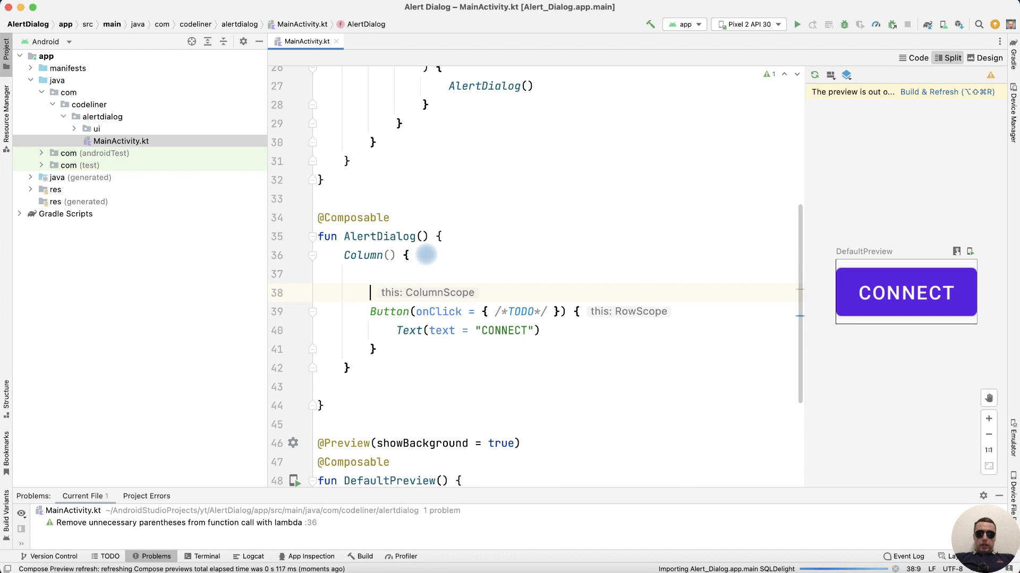
{"action": "type", "text": "val openDialog = remember {"}
{"action": "type", "text": "mut"}
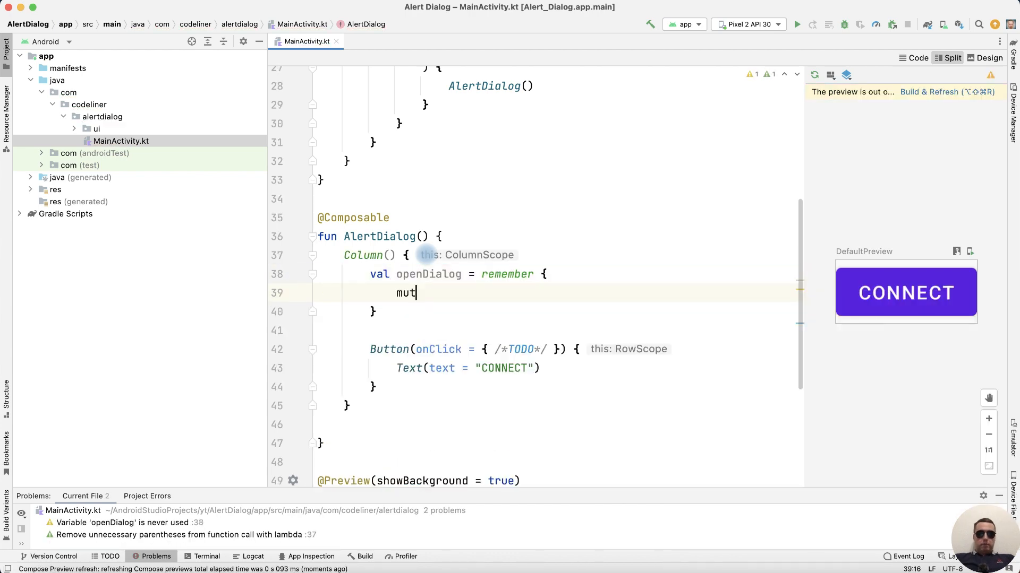
{"action": "type", "text": "a"}
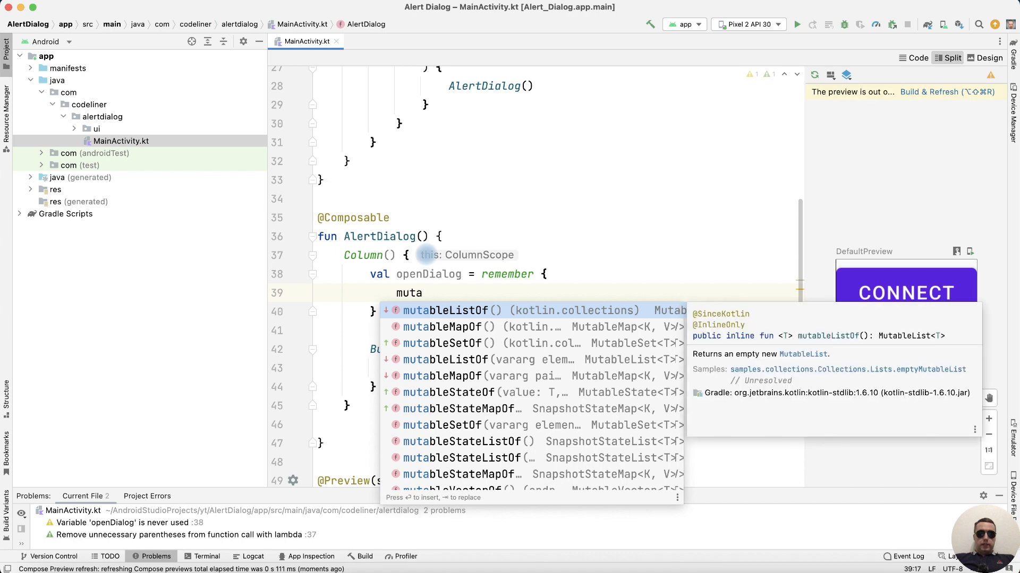
{"action": "type", "text": "mutableStateOf(false"}
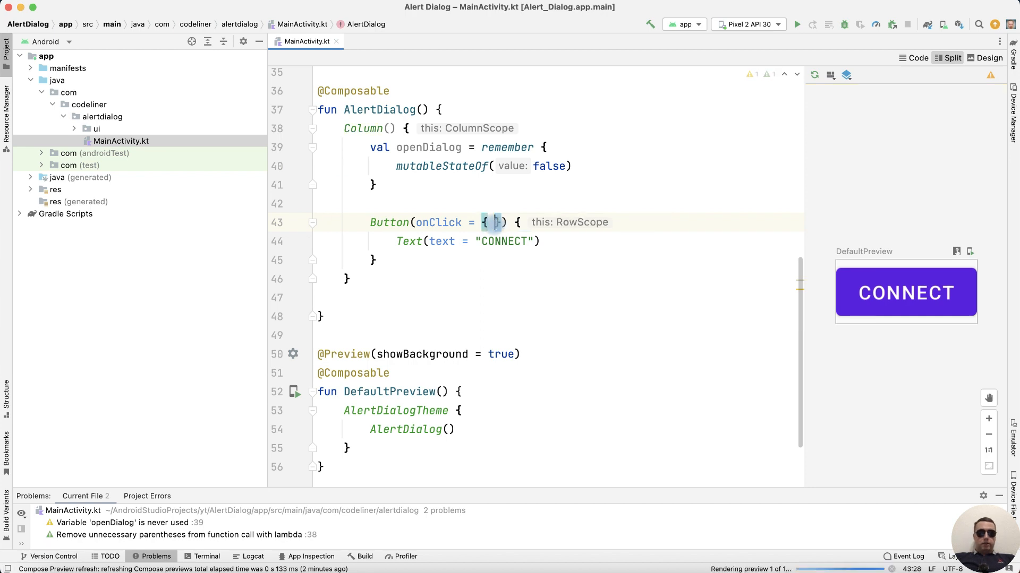
{"action": "type", "text": "openDialog.value = t"}
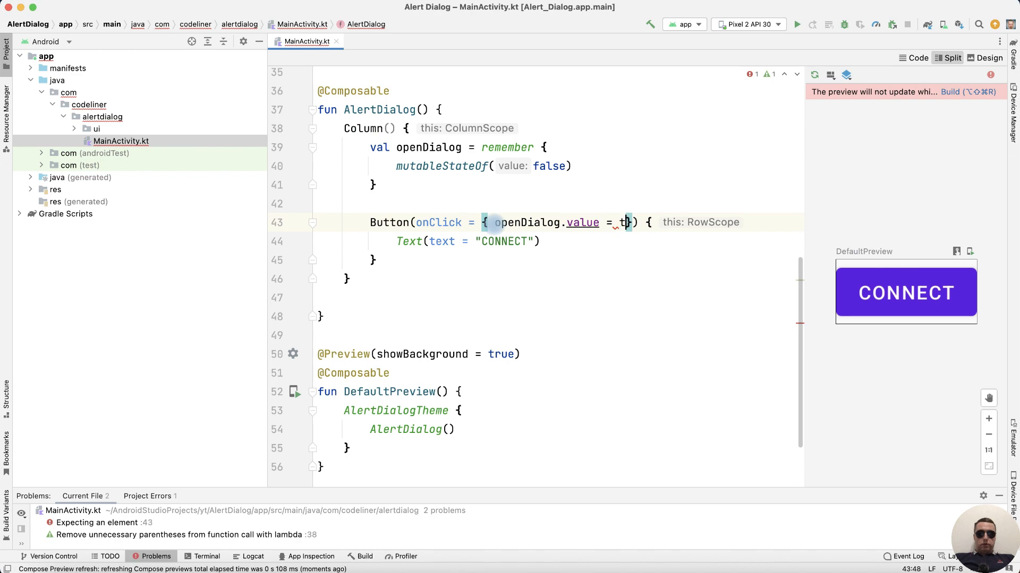
{"action": "type", "text": "rue}"}
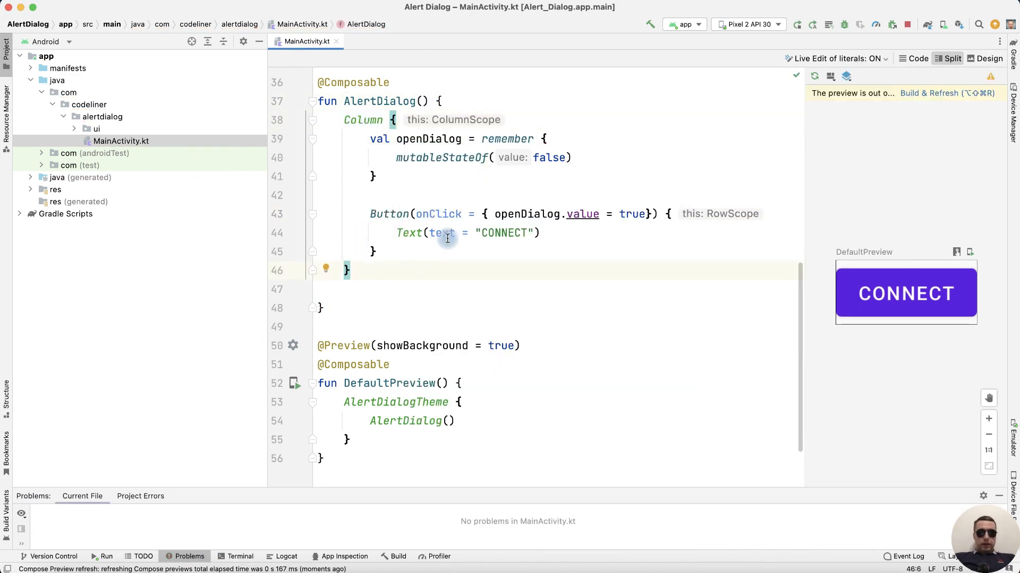
{"action": "left_click", "coordinate": [379, 270]}
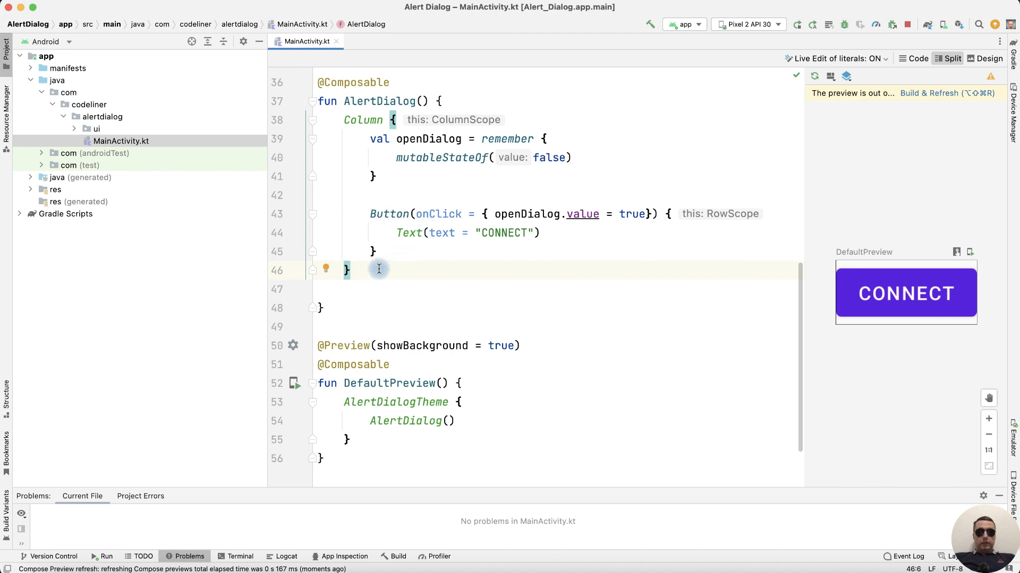
{"action": "mouse_move", "coordinate": [524, 258]}
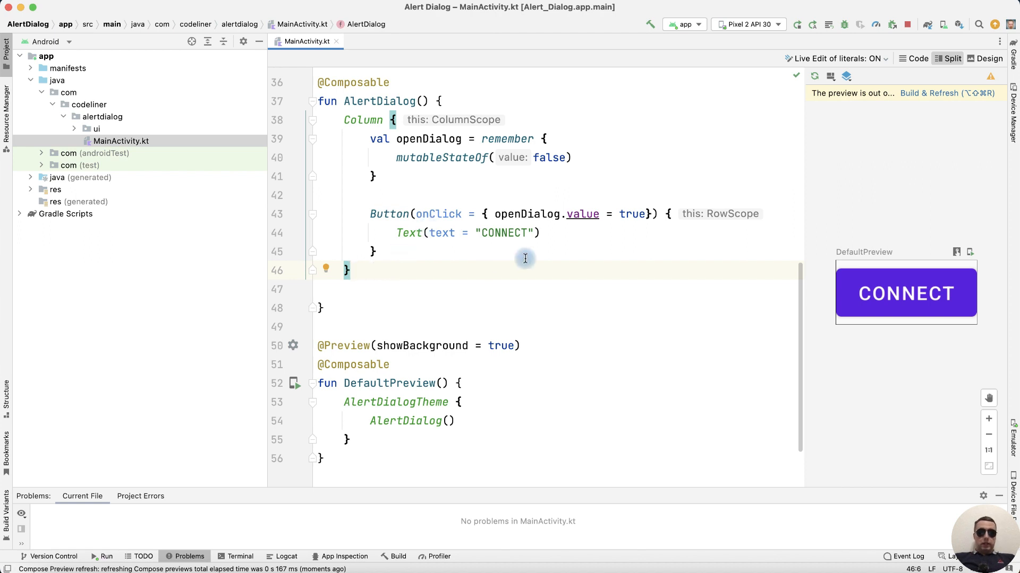
- Show an AlertDialog when openDialog is true, renaming the composable to Dialog
{"action": "type", "text": "IF"}
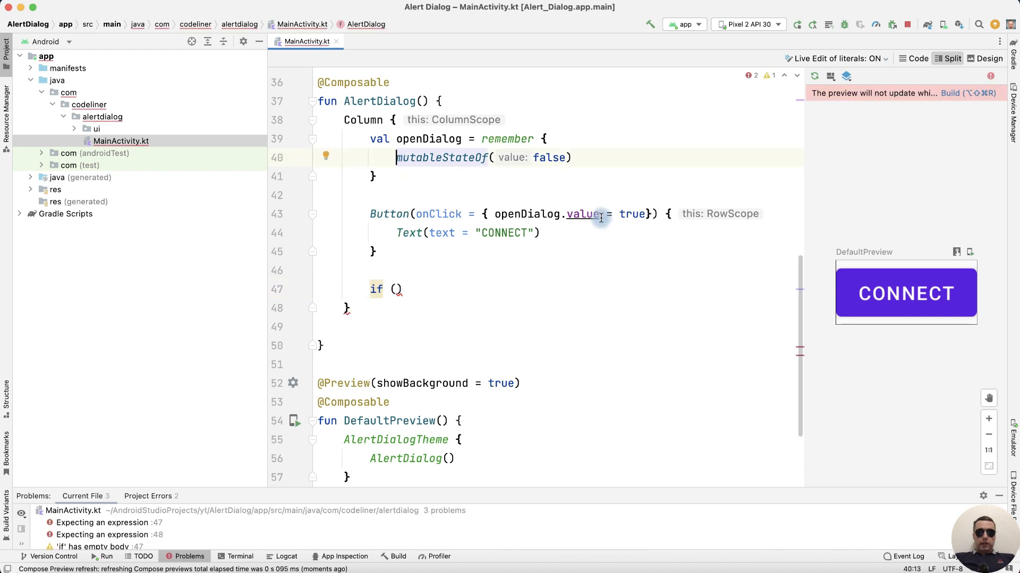
{"action": "type", "text": "openDialog.va"}
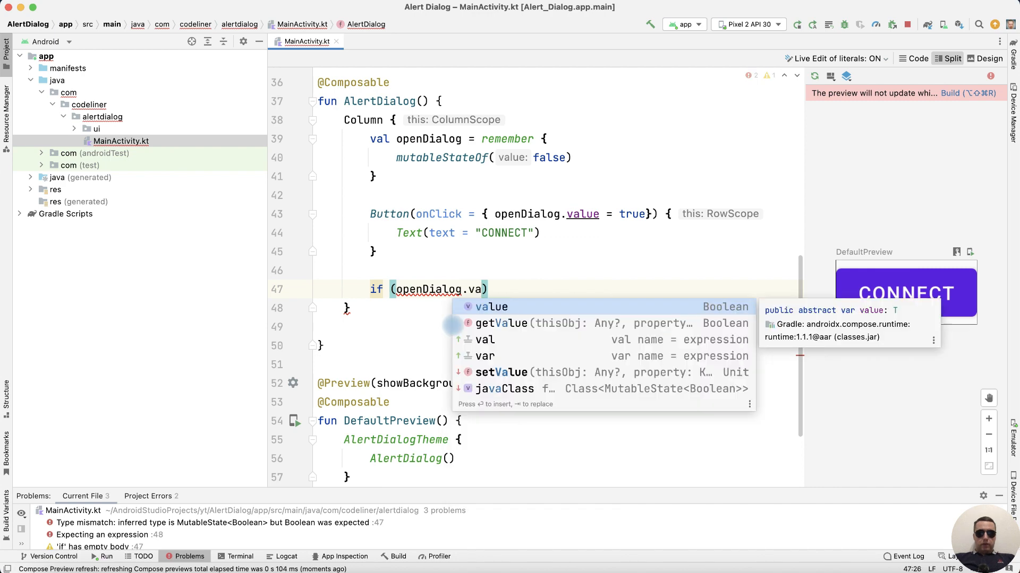
{"action": "type", "text": "AlertDialog("}
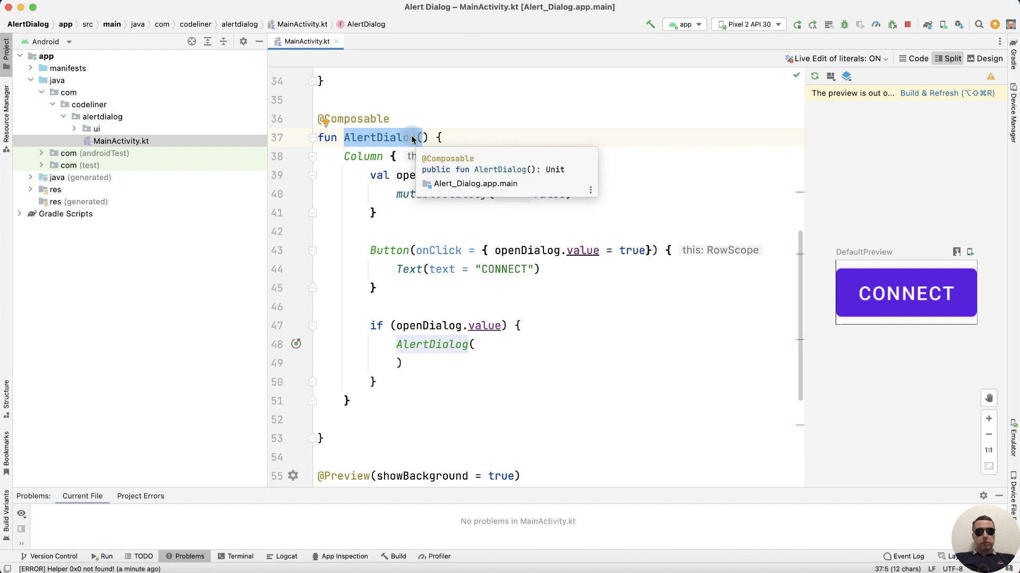
{"action": "right_click", "coordinate": [384, 137]}
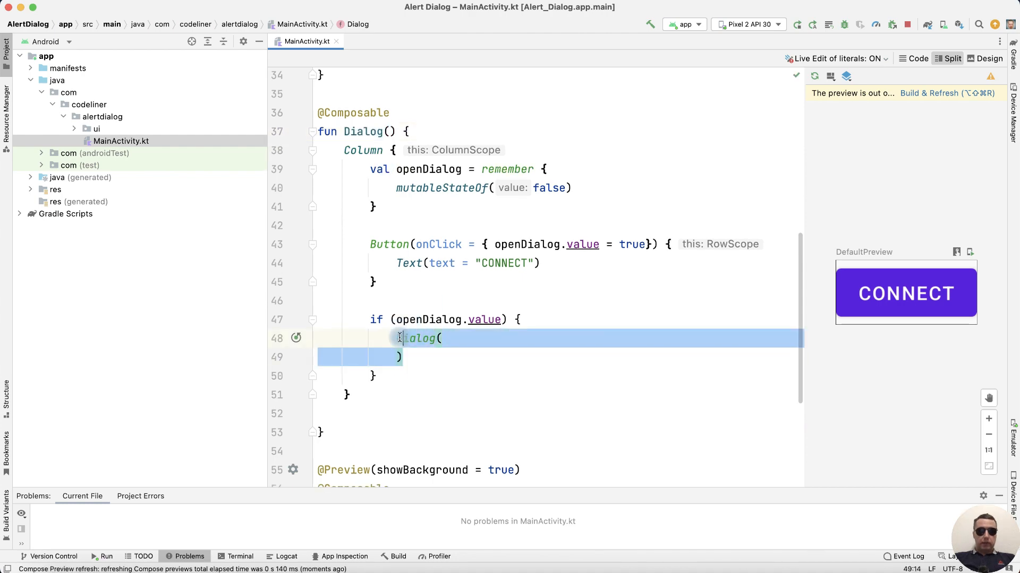
{"action": "type", "text": "Alert"}
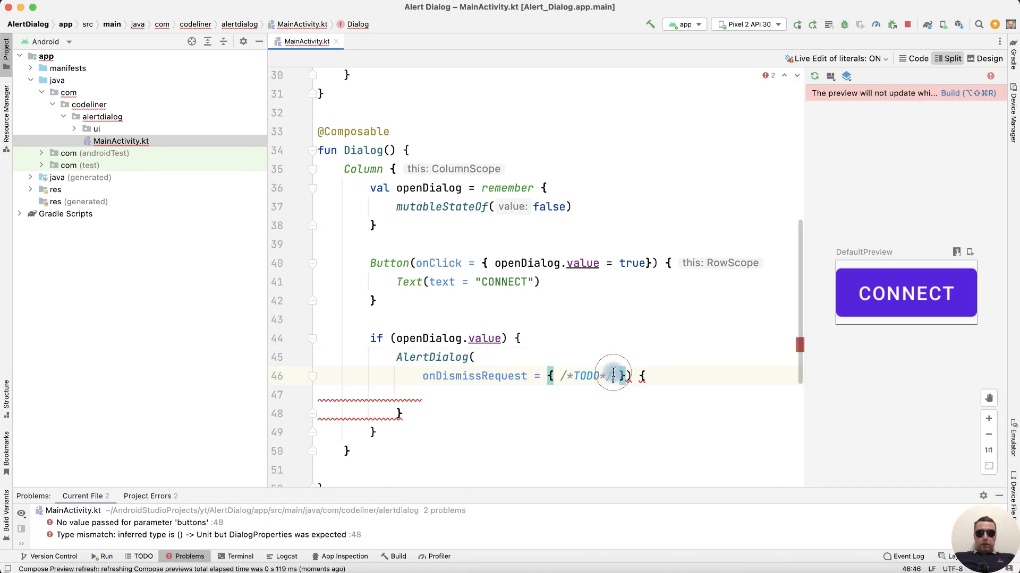
- Make onDismissRequest set openDialog.value = false, with a trailing comma
{"action": "type", "text": "openDial"}
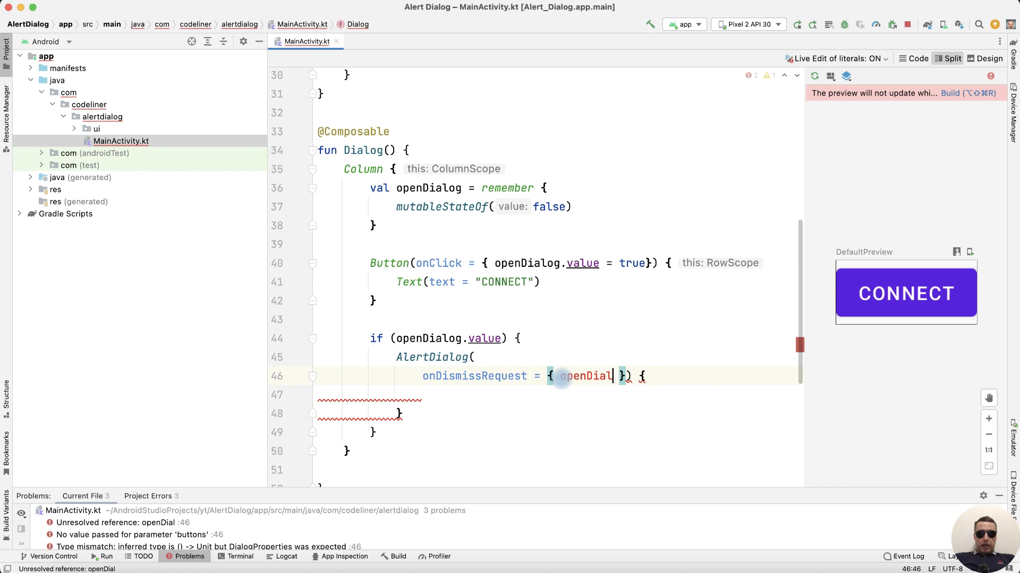
{"action": "type", "text": ".value"}
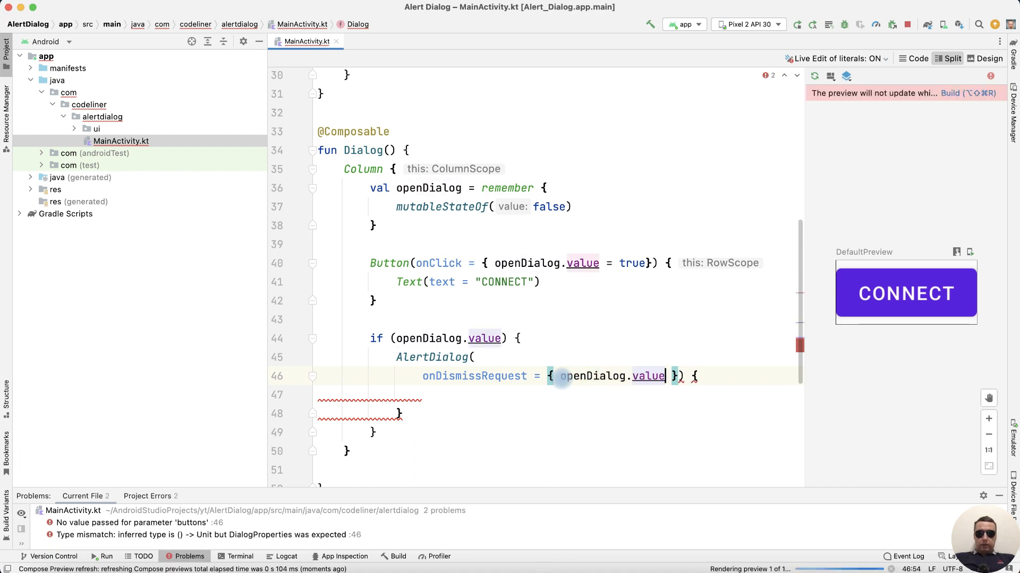
{"action": "type", "text": "= false"}
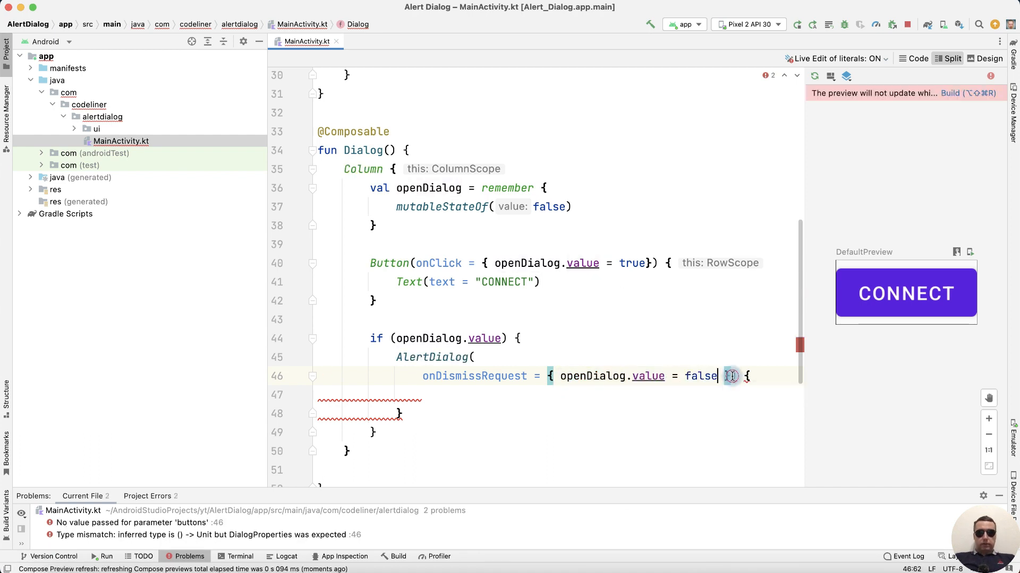
{"action": "type", "text": "},"}
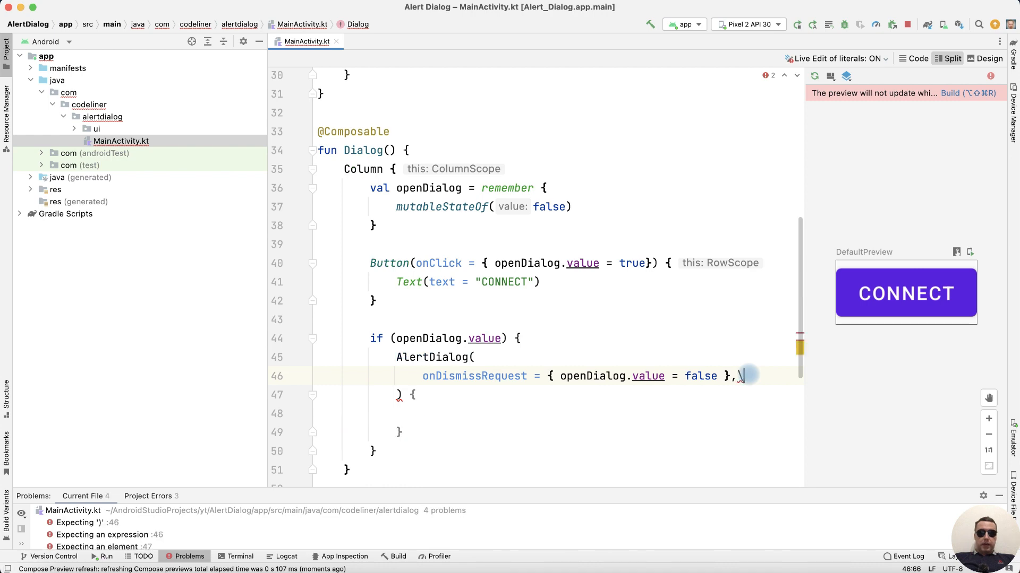
- Give the AlertDialog the title Text "STARLINK Online"
{"action": "type", "text": "title = {}"}
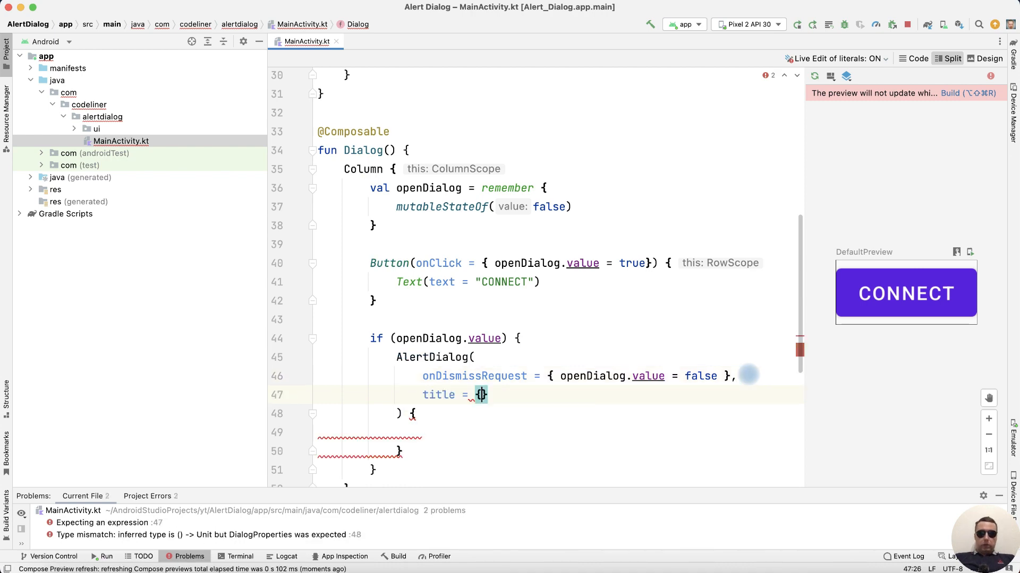
{"action": "type", "text": "Text"}
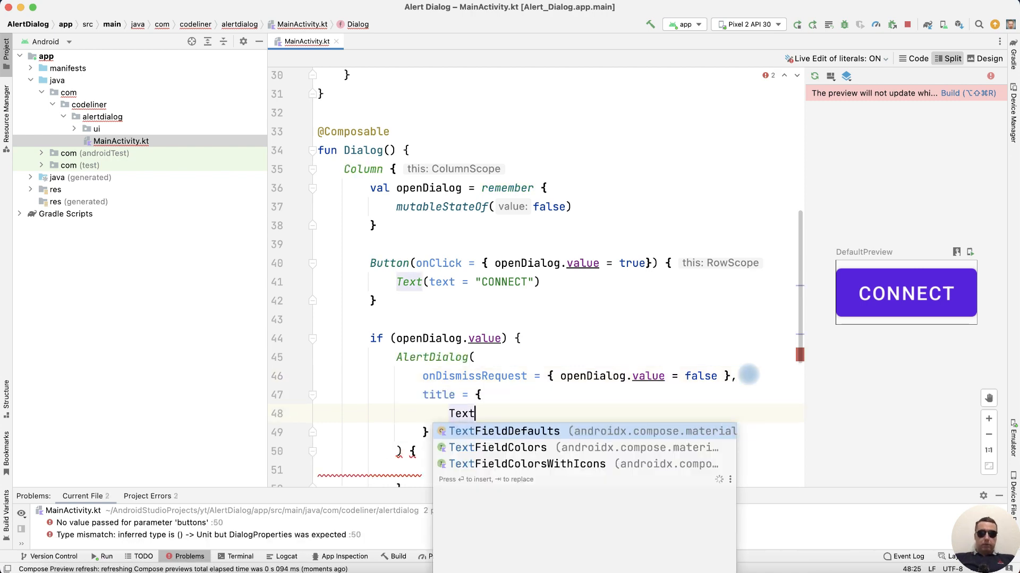
{"action": "type", "text": "(text = \"\")"}
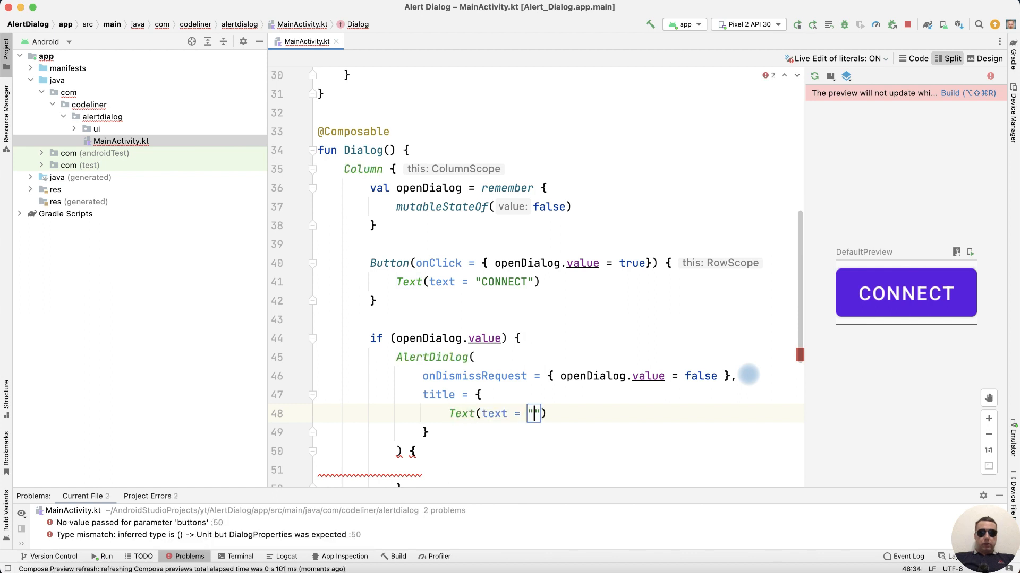
{"action": "type", "text": "STAR"}
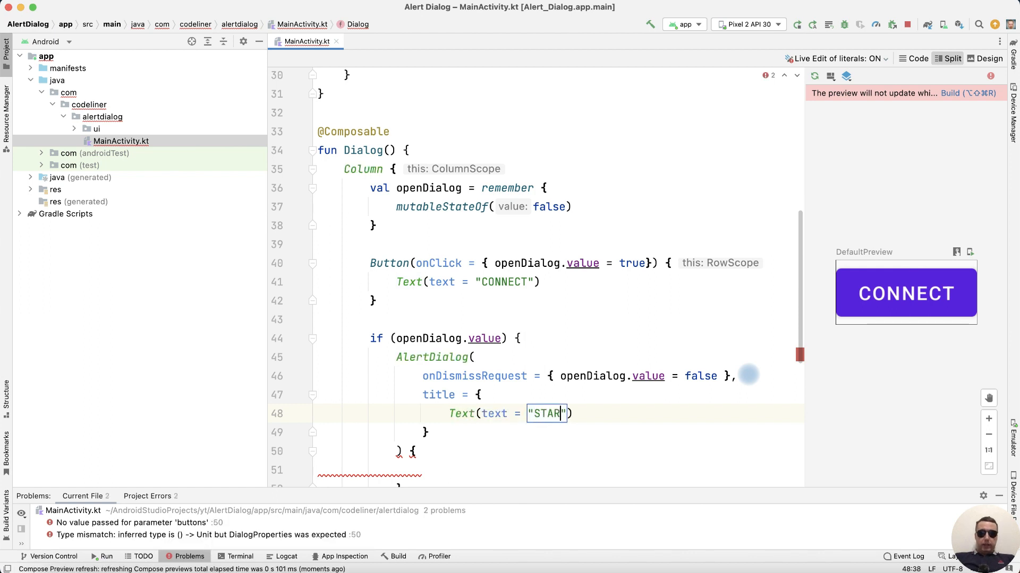
{"action": "type", "text": "LINK Online"}
{"action": "type", "text": "Text(text = \"Do ypu confirm free"}
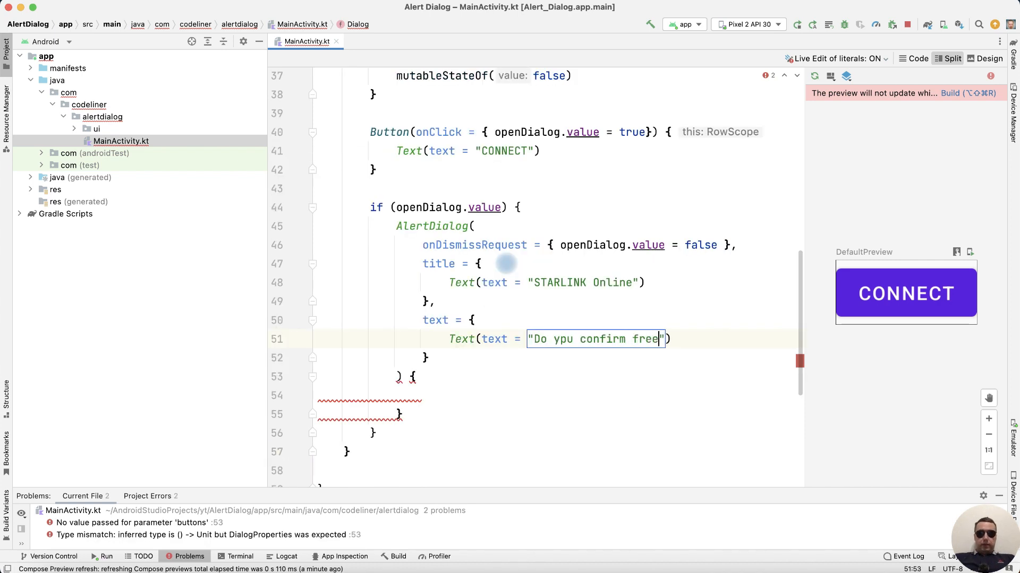
- Add the body text "Do ypu confirm free internet connection?"
{"action": "type", "text": "internet co"}
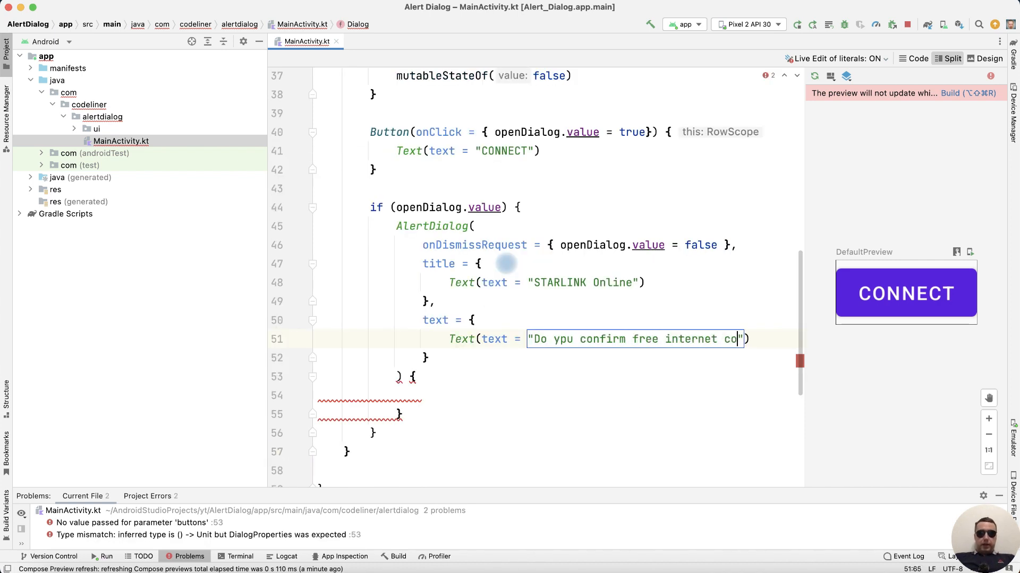
{"action": "type", "text": "nnection?"}
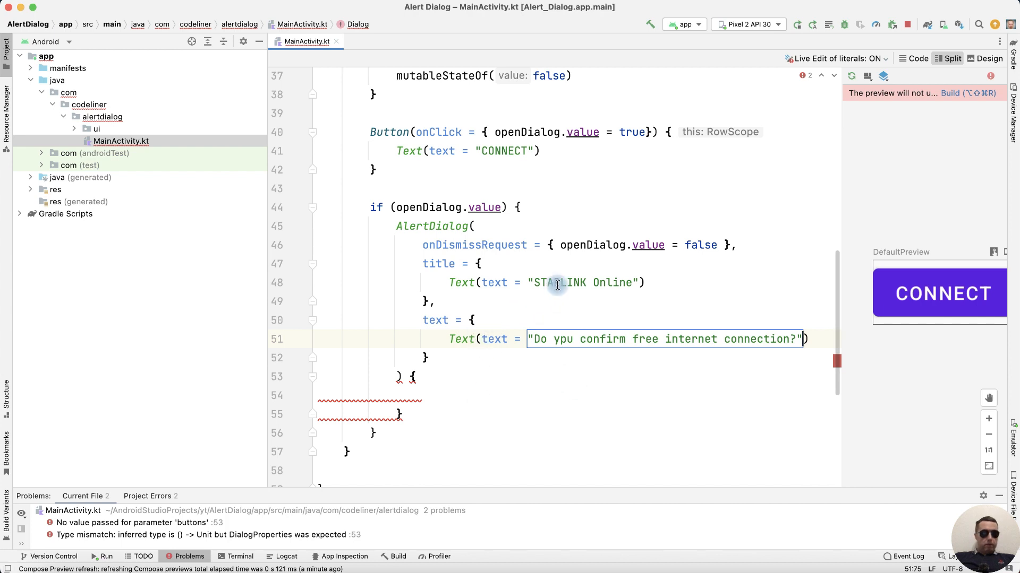
{"action": "left_click", "coordinate": [136, 523]}
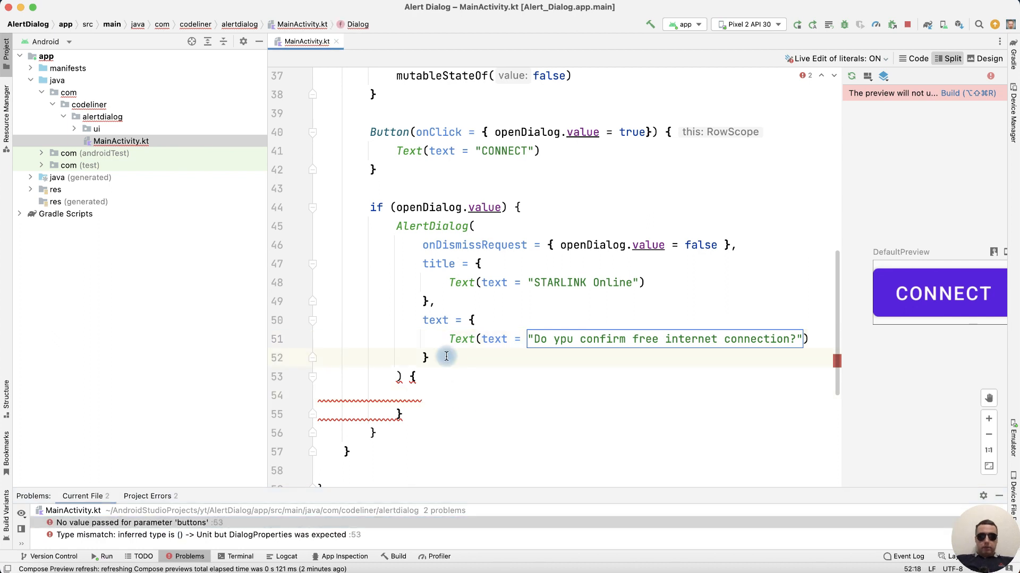
- Add a "CONFIRM" Button as confirmButton whose onClick sets openDialog.value to false
{"action": "type", "text": "confirmButton = {"}
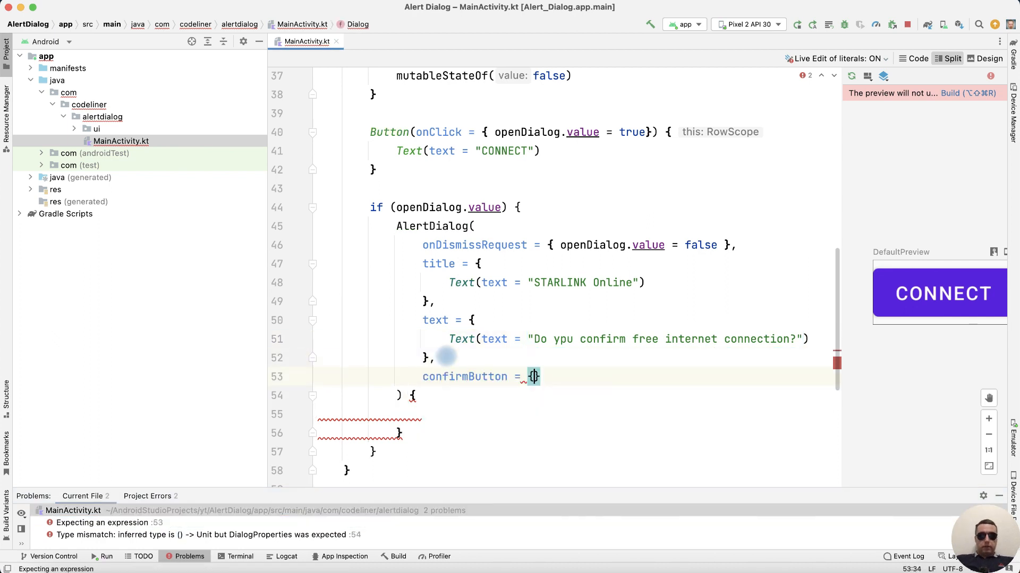
{"action": "type", "text": "But"}
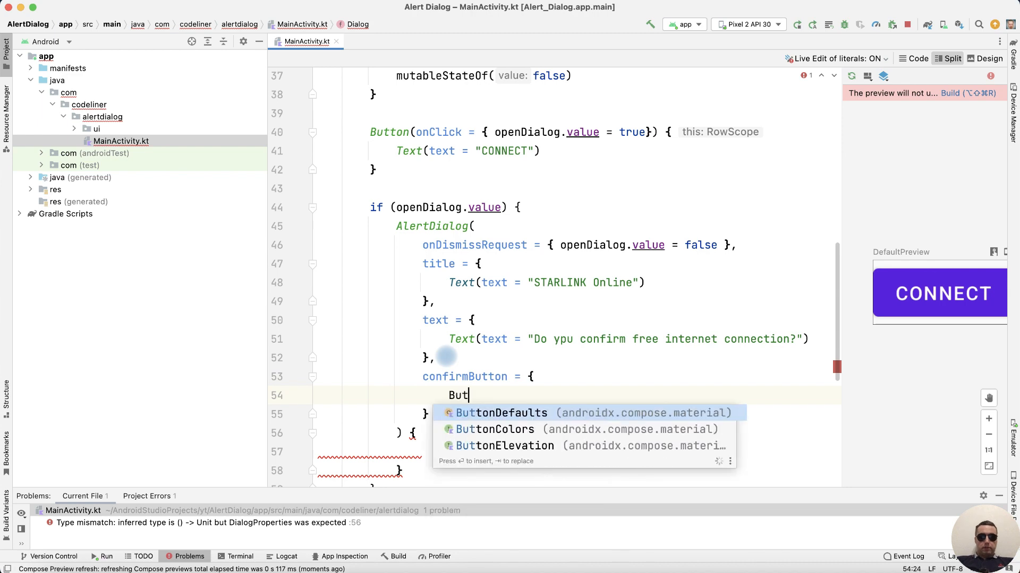
{"action": "type", "text": "ton(onClick = { /*TODO*/ }) {"}
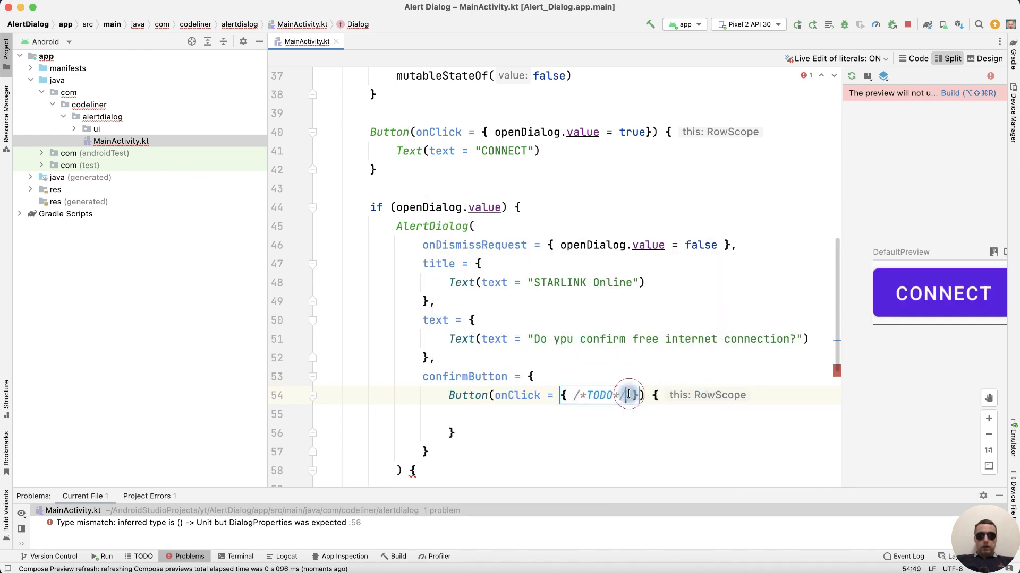
{"action": "type", "text": "openDialog.value = false"}
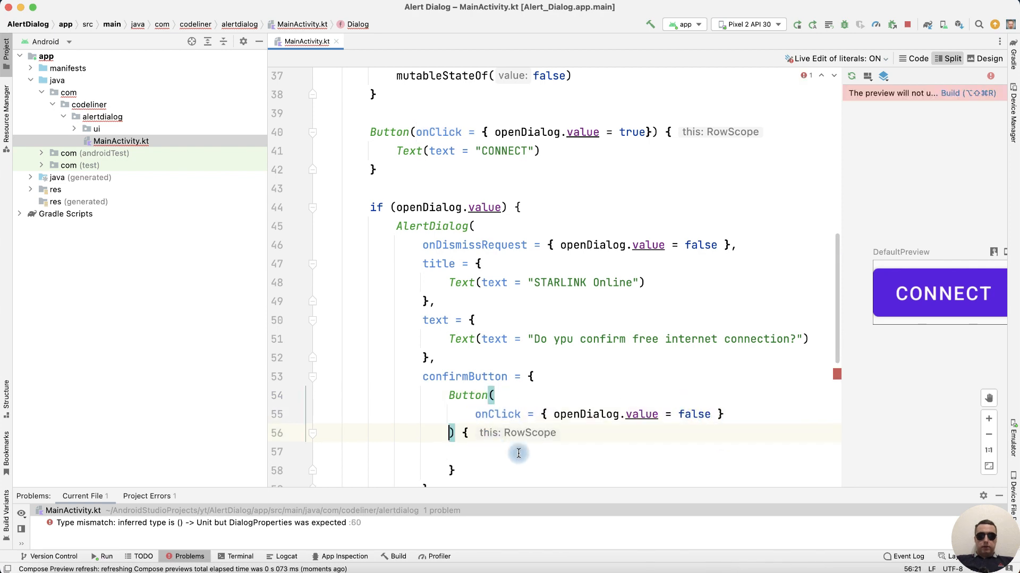
{"action": "type", "text": "Text(text = \""}
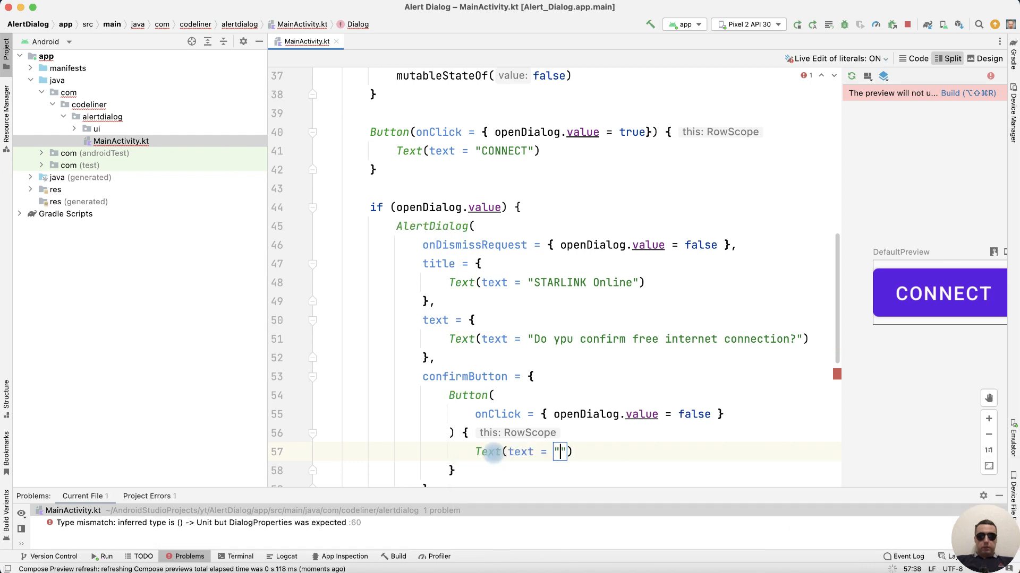
{"action": "type", "text": "CONFIRM"}
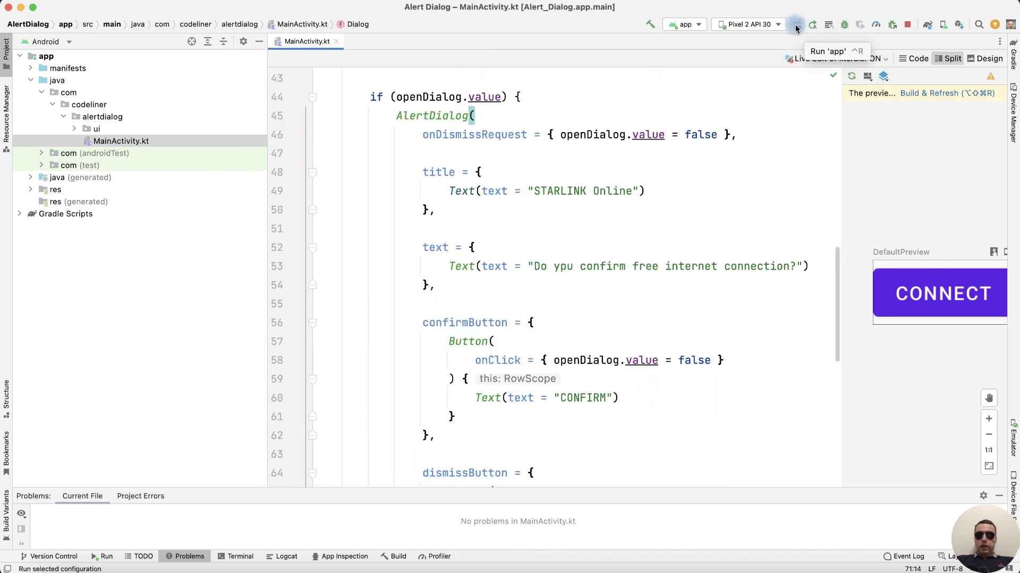
- Run the app on Pixel 2 API 30, open the STARLINK dialog, then dismiss it and CANCEL
{"action": "left_click", "coordinate": [794, 25]}
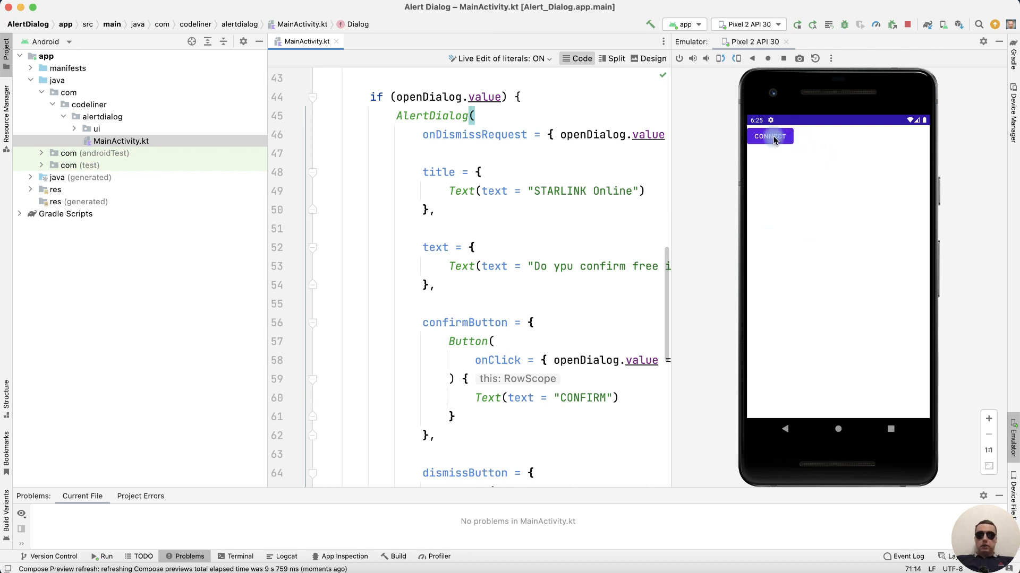
{"action": "left_click", "coordinate": [769, 136]}
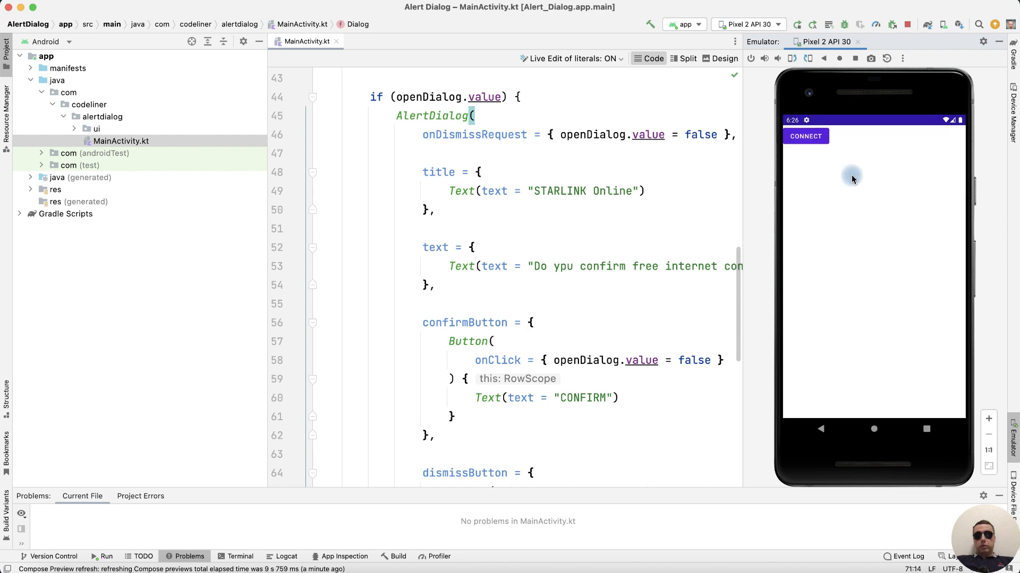
{"action": "mouse_move", "coordinate": [845, 198]}
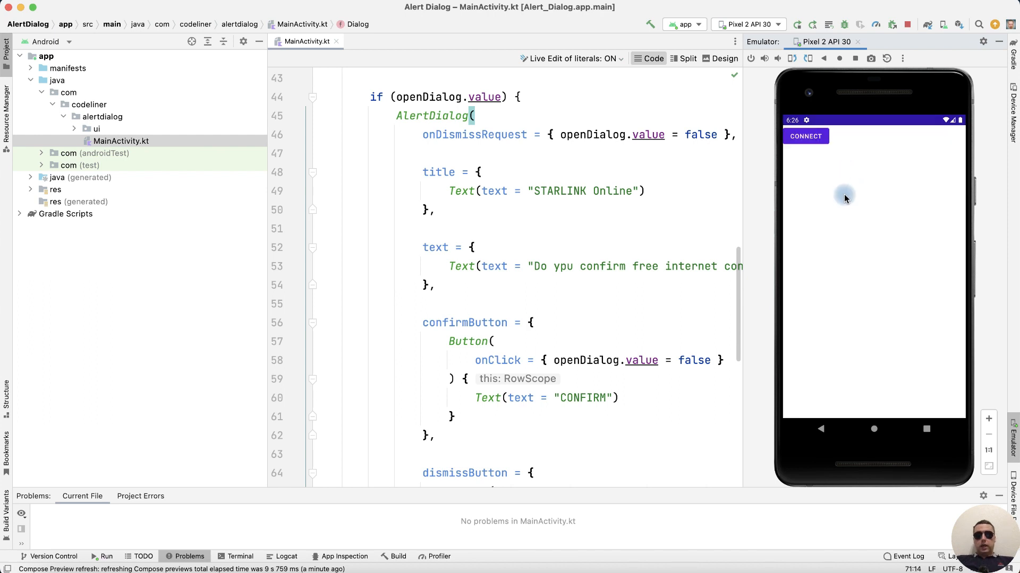
{"action": "left_click", "coordinate": [805, 136]}
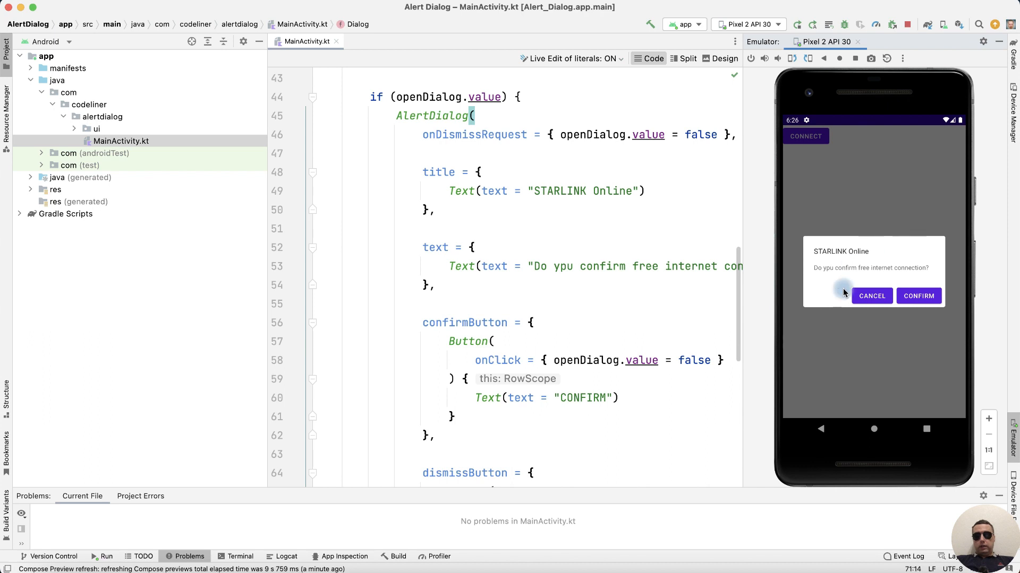
{"action": "mouse_move", "coordinate": [596, 335]}
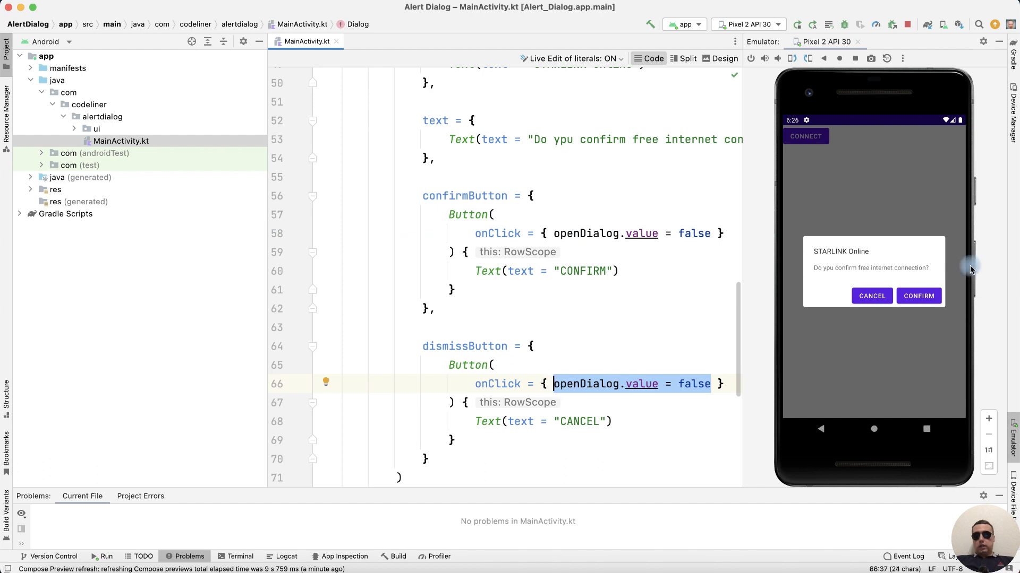
{"action": "left_click", "coordinate": [918, 296]}
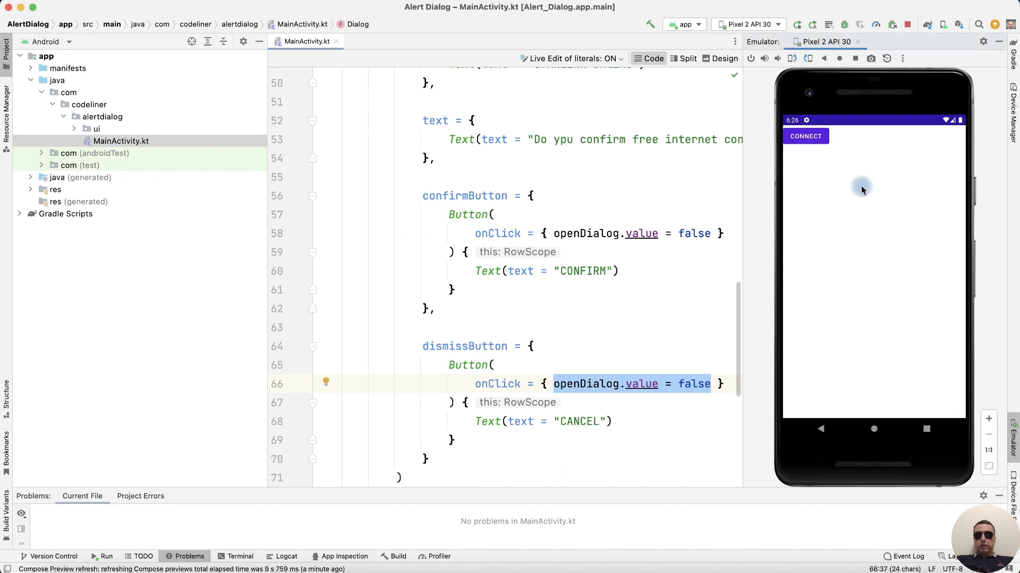
{"action": "left_click", "coordinate": [805, 136]}
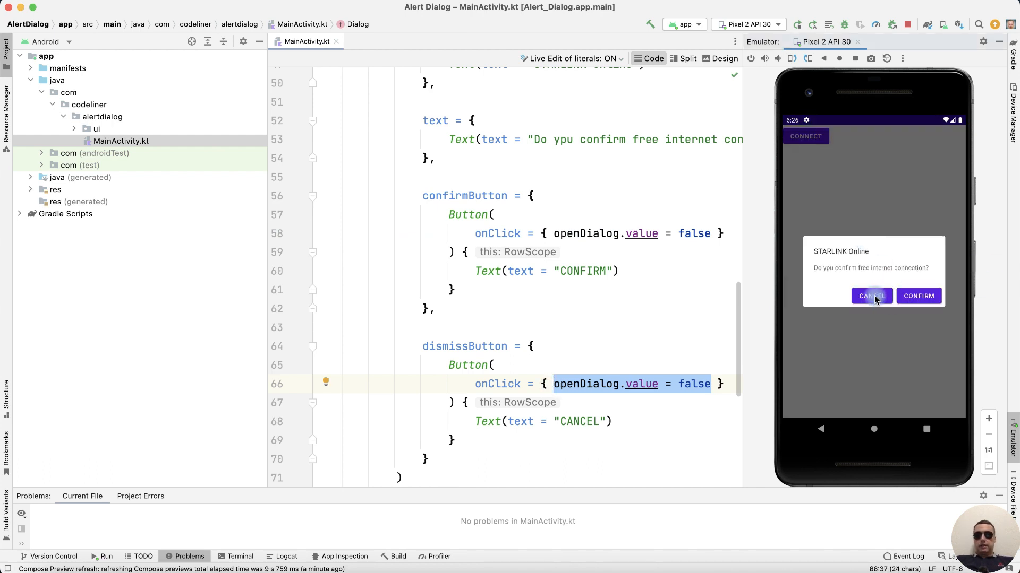
{"action": "left_click", "coordinate": [871, 296]}
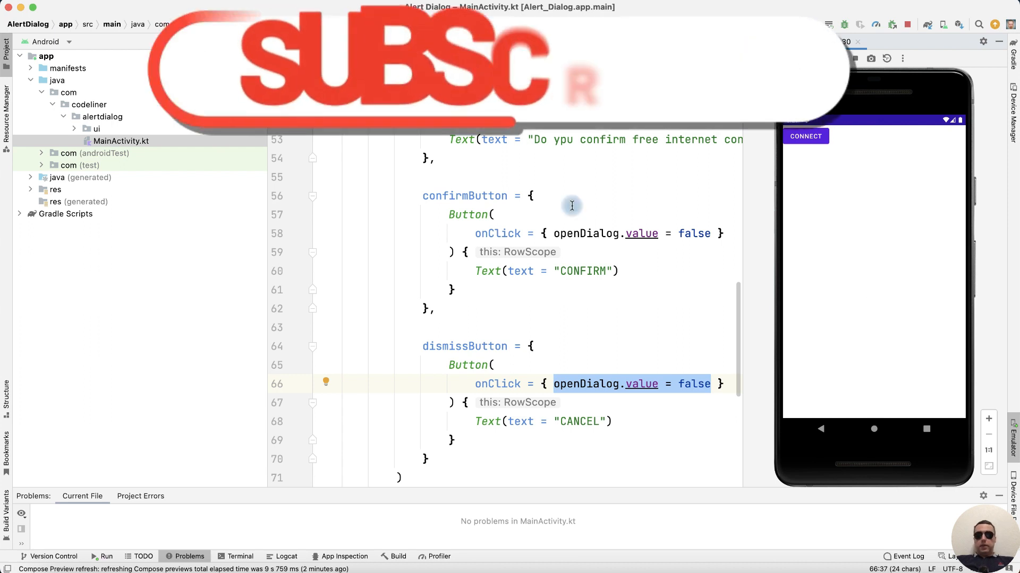